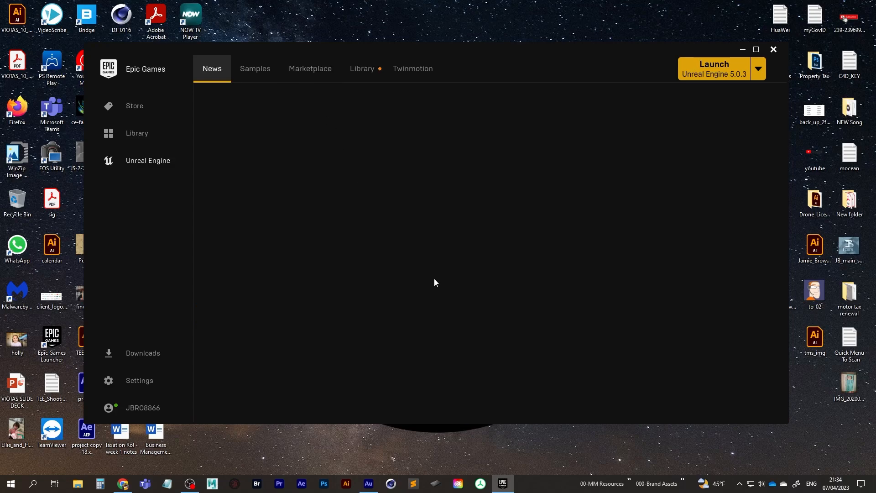
Browse the Marketplace down to the Free For The Month products.
{"action": "left_click", "coordinate": [310, 68]}
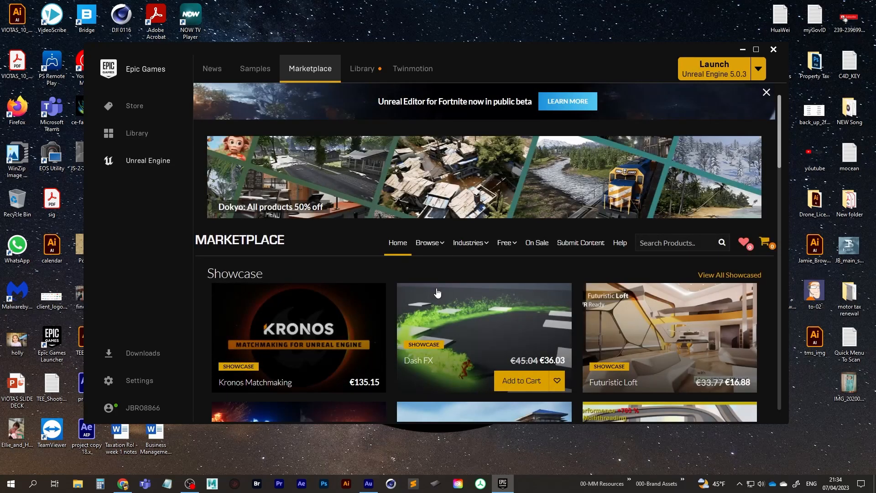
{"action": "scroll", "scroll_direction": "down", "scroll_amount": 3}
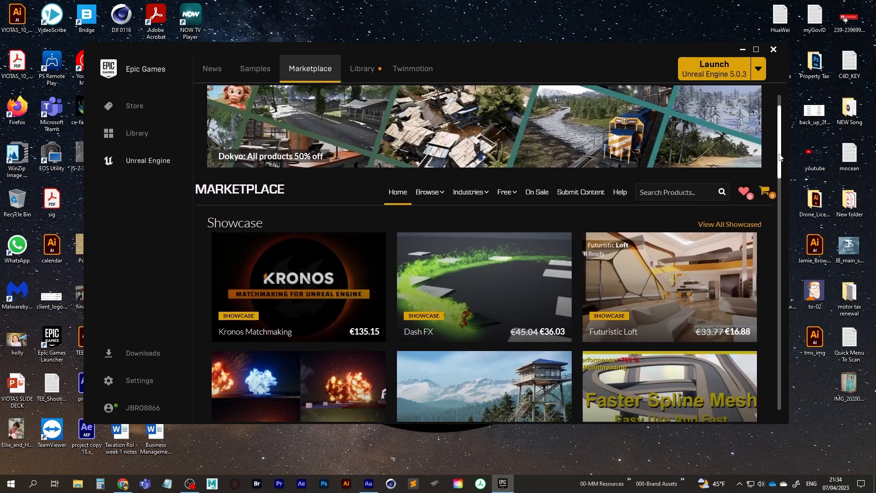
{"action": "scroll", "scroll_direction": "down", "scroll_amount": 3}
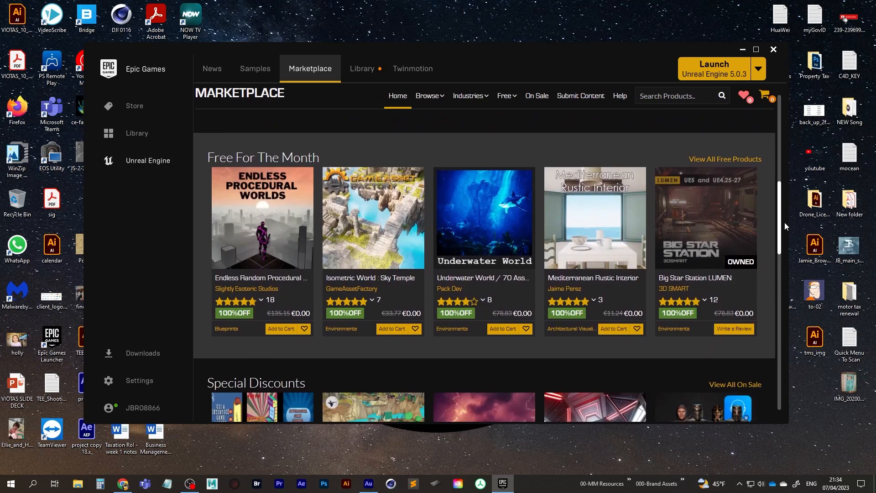
{"action": "mouse_move", "coordinate": [707, 241]}
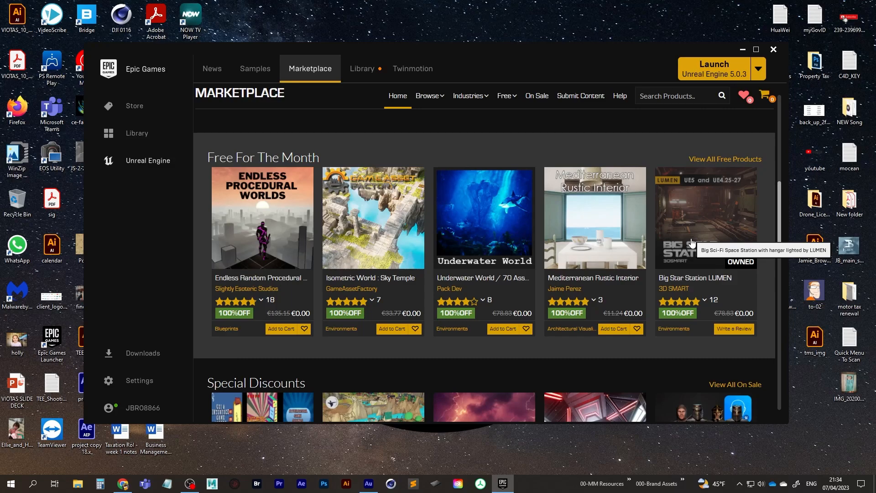
{"action": "mouse_move", "coordinate": [706, 239]}
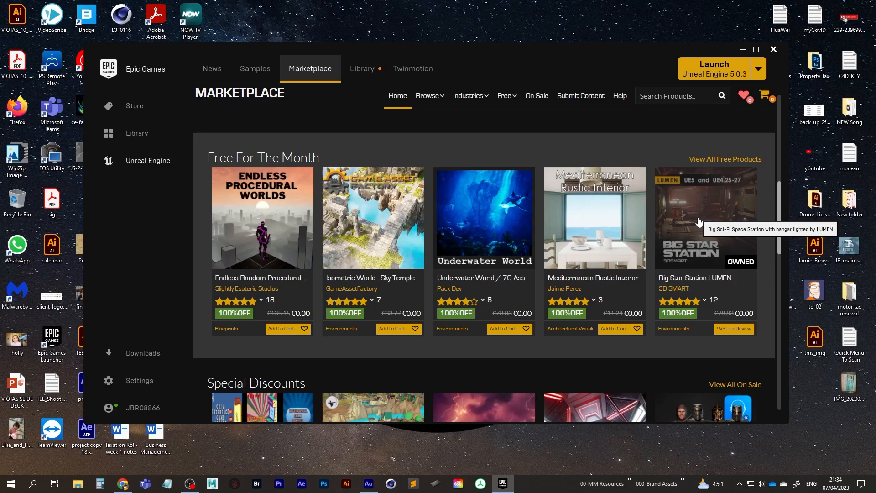
From the Big Star Station LUMEN product page, start creating a project.
{"action": "left_click", "coordinate": [705, 218]}
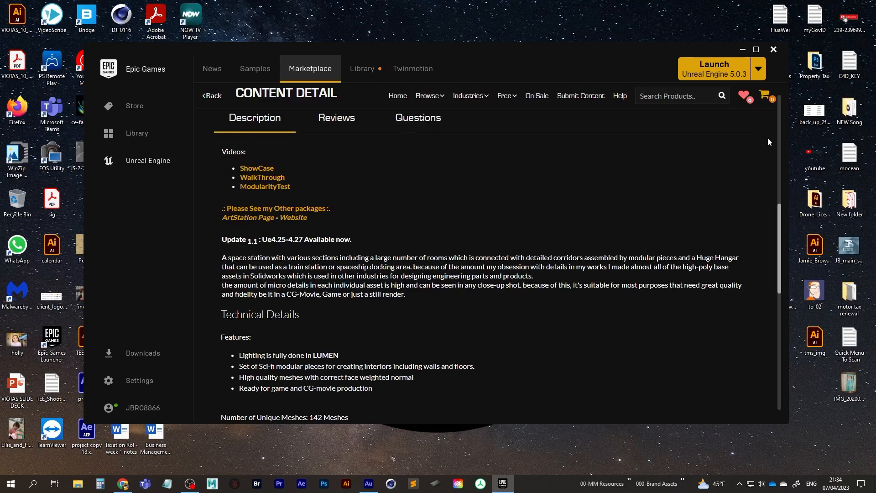
{"action": "left_click_drag", "start_coordinate": [223, 239], "coordinate": [730, 271]}
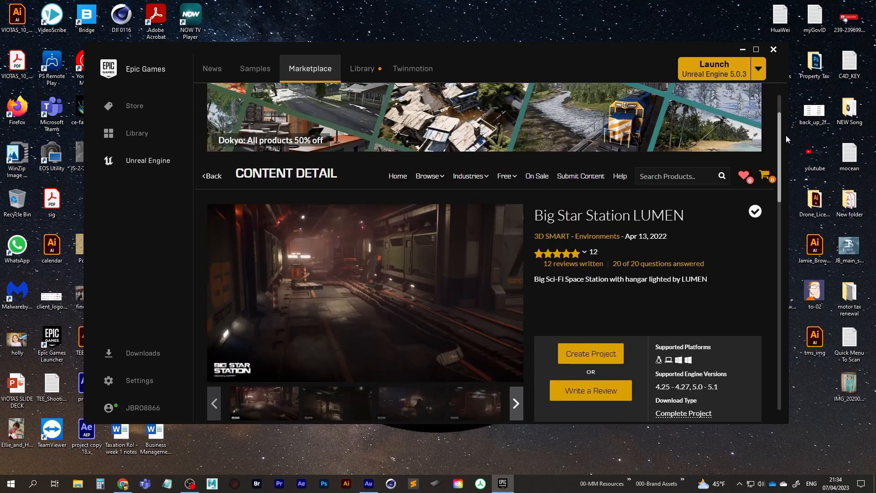
{"action": "scroll", "scroll_direction": "down", "scroll_amount": 3}
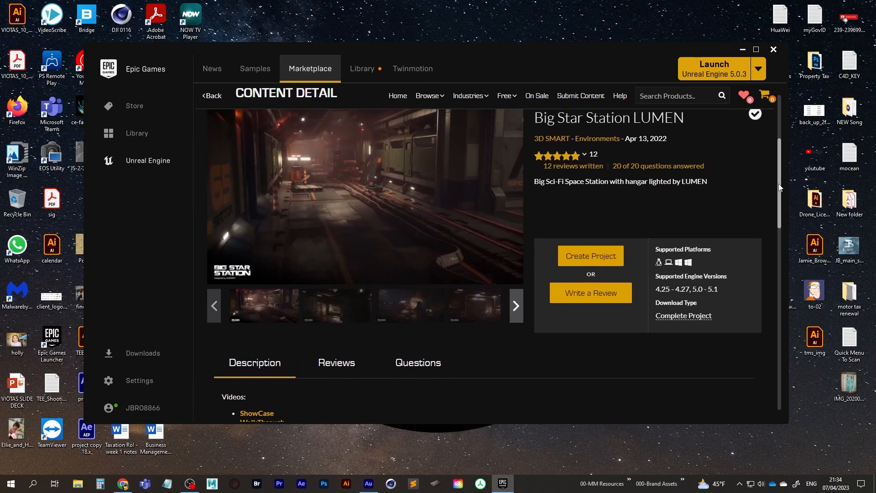
{"action": "left_click", "coordinate": [590, 255]}
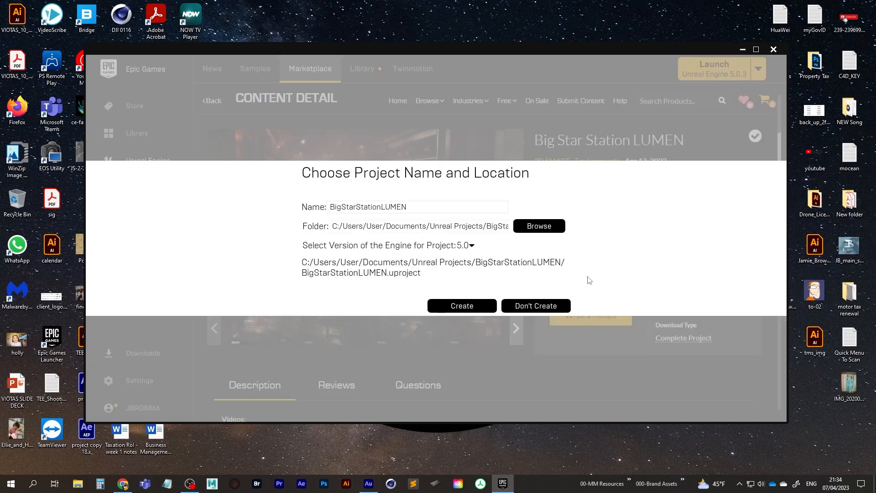
Create a new StarStation folder under D:/Unreal Projects for the project.
{"action": "left_click", "coordinate": [538, 226]}
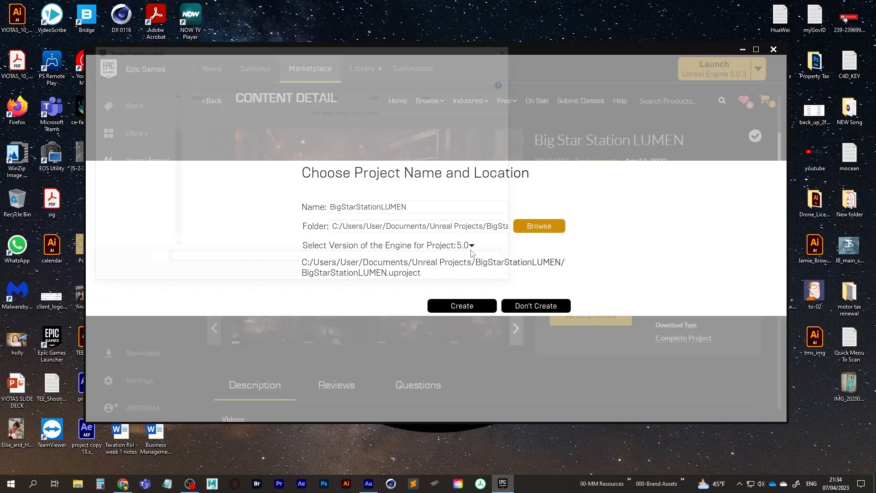
{"action": "left_click", "coordinate": [538, 226]}
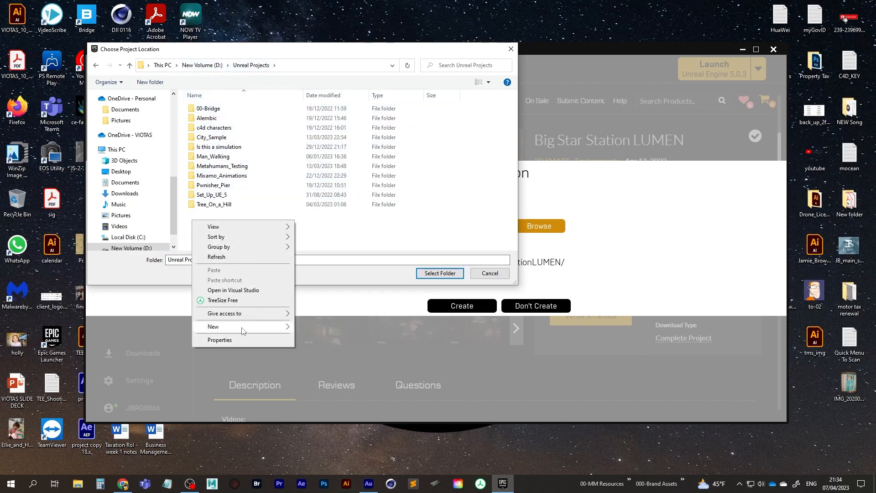
{"action": "left_click", "coordinate": [213, 327]}
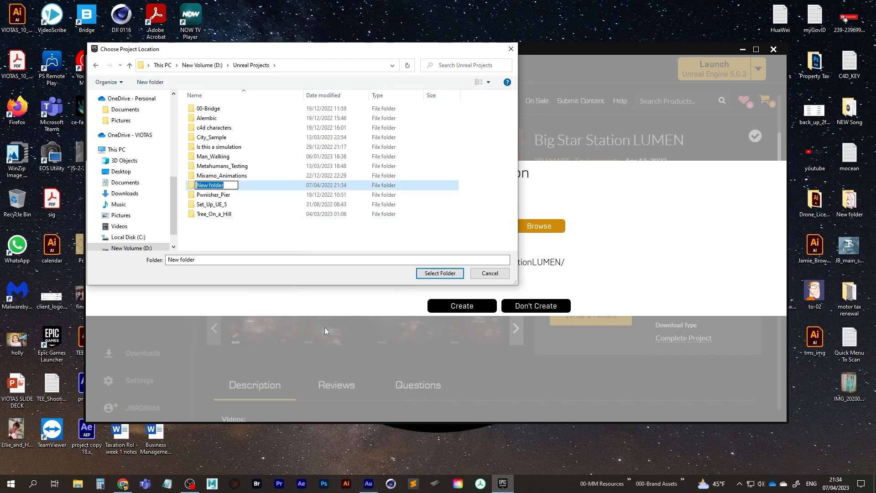
{"action": "type", "text": "StarStation"}
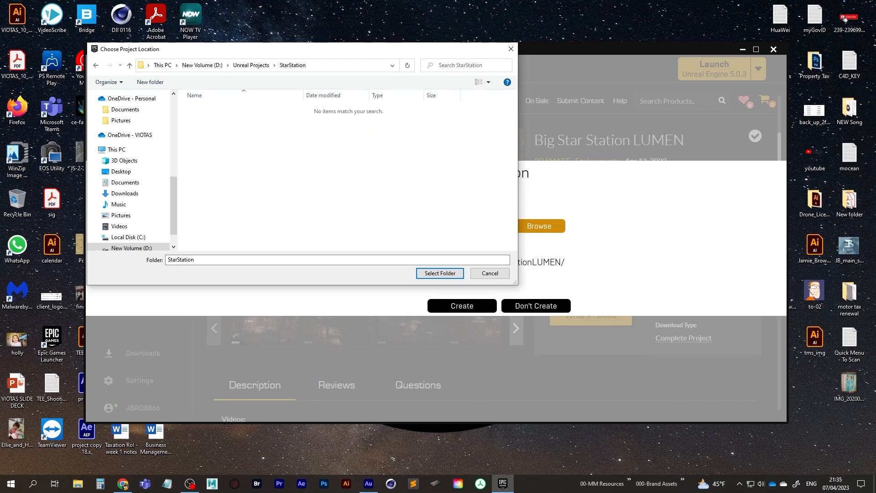
Select the StarStation folder as location and create the project.
{"action": "left_click", "coordinate": [439, 273]}
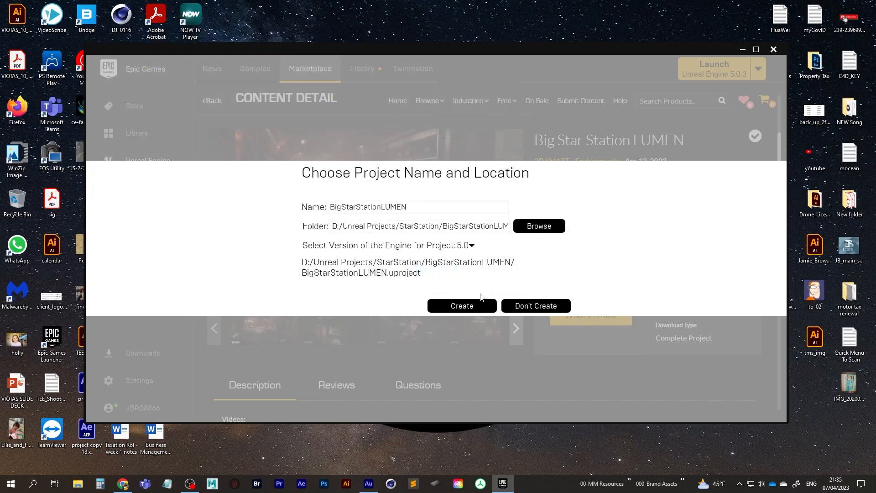
{"action": "left_click", "coordinate": [461, 305]}
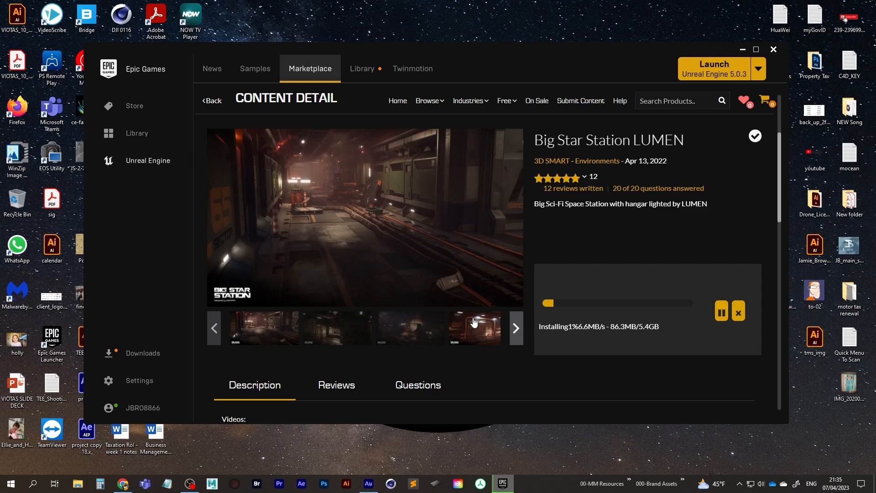
After the download starts, return to the Unreal Engine News page.
{"action": "left_click", "coordinate": [212, 68]}
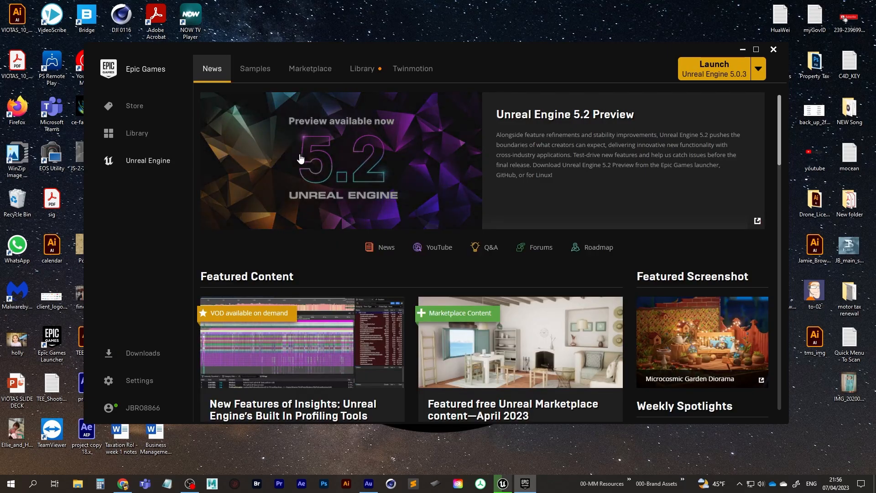
Open the Library to view engine 5.0.3 and the BigStarStationLUMEN projects.
{"action": "left_click", "coordinate": [362, 68]}
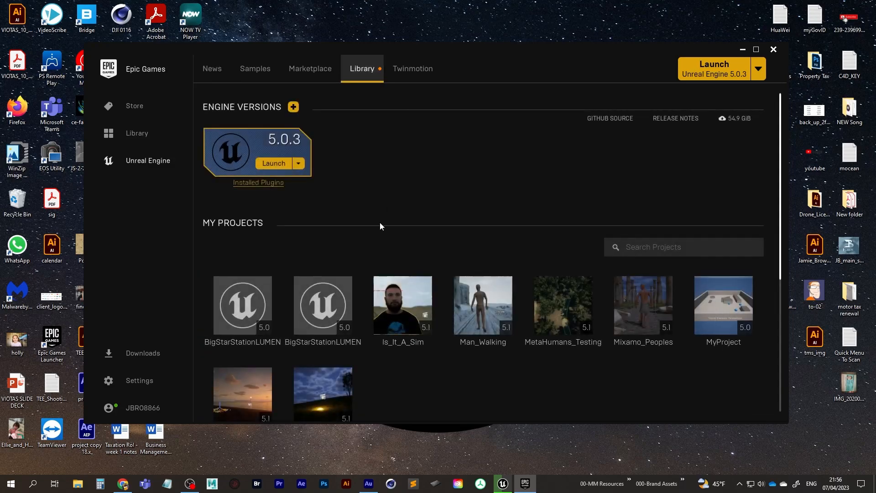
{"action": "mouse_move", "coordinate": [333, 304]}
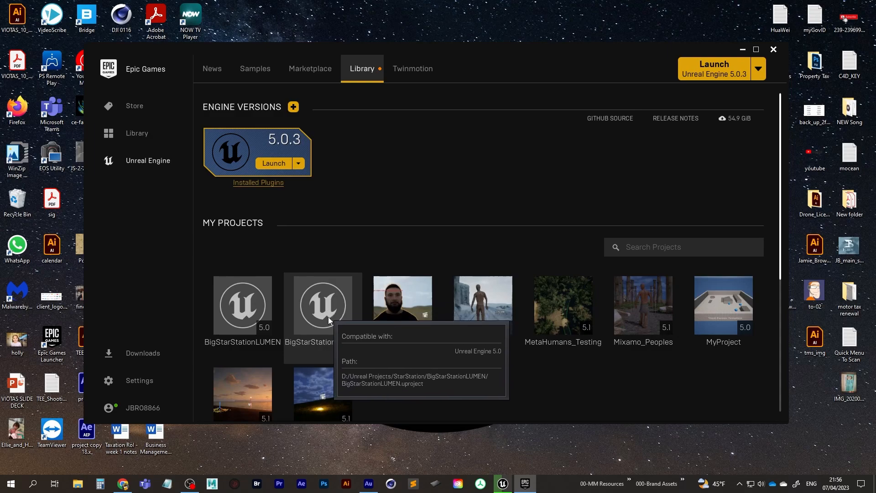
{"action": "mouse_move", "coordinate": [374, 272]}
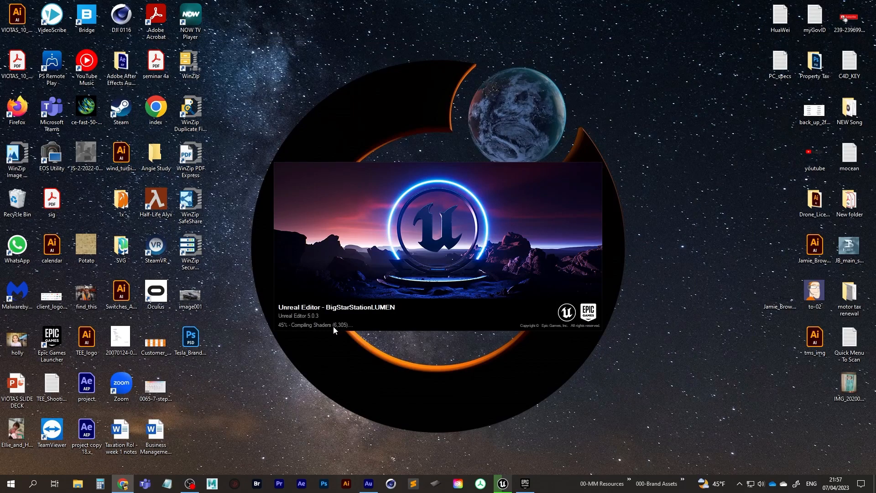
{"action": "mouse_move", "coordinate": [312, 334]}
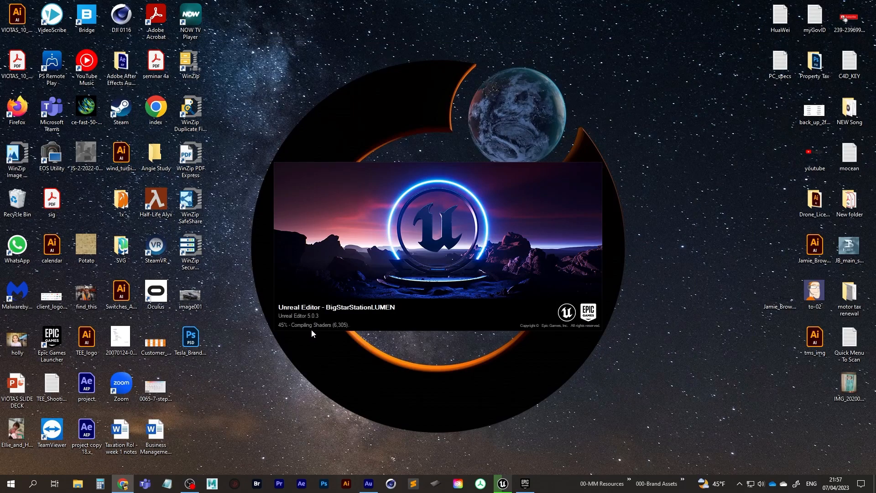
{"action": "mouse_move", "coordinate": [304, 335]}
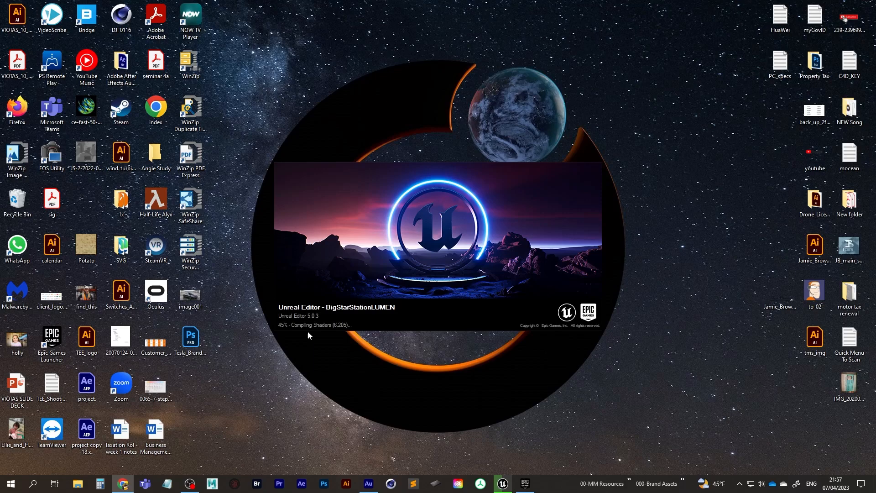
{"action": "mouse_move", "coordinate": [311, 338]}
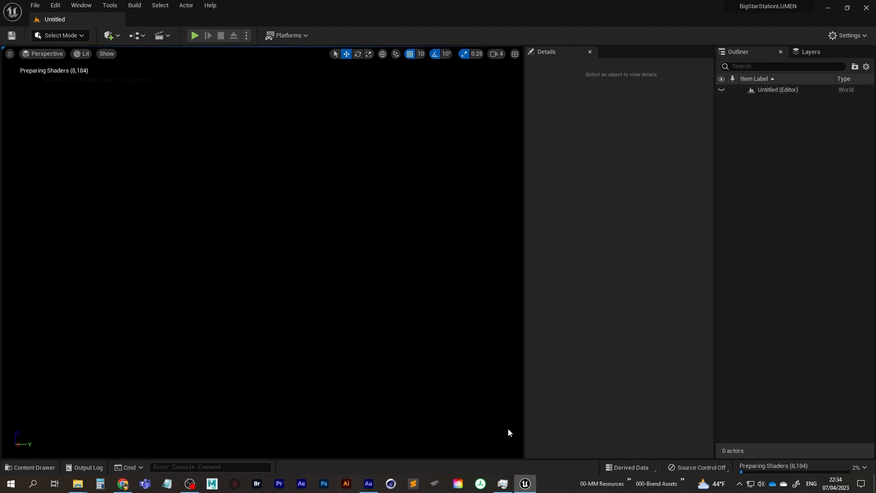
{"action": "mouse_move", "coordinate": [76, 80]}
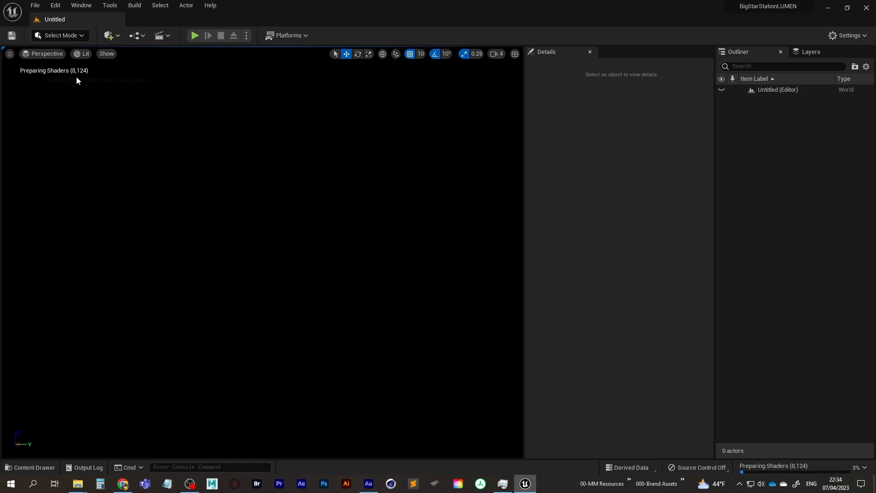
{"action": "mouse_move", "coordinate": [91, 98]}
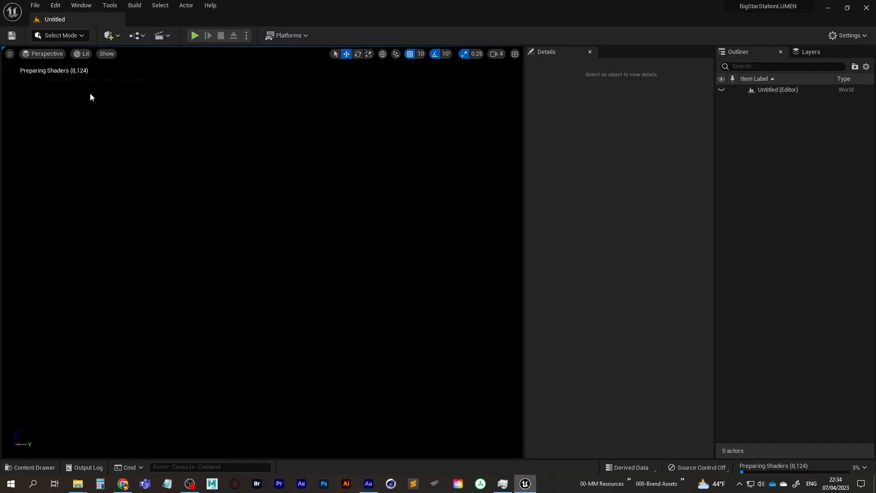